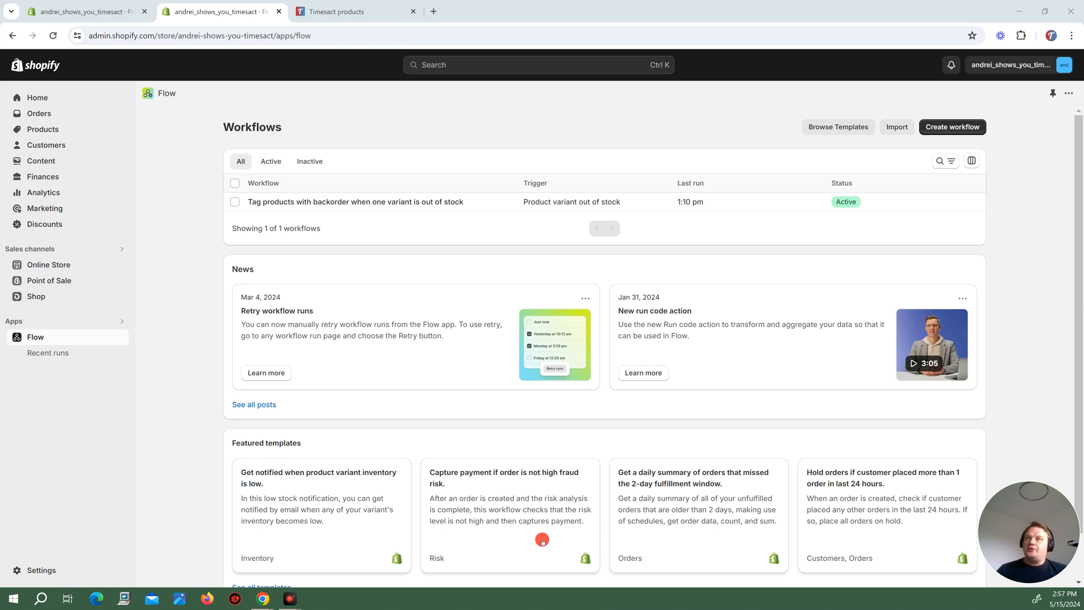
mouse_move(502, 452)
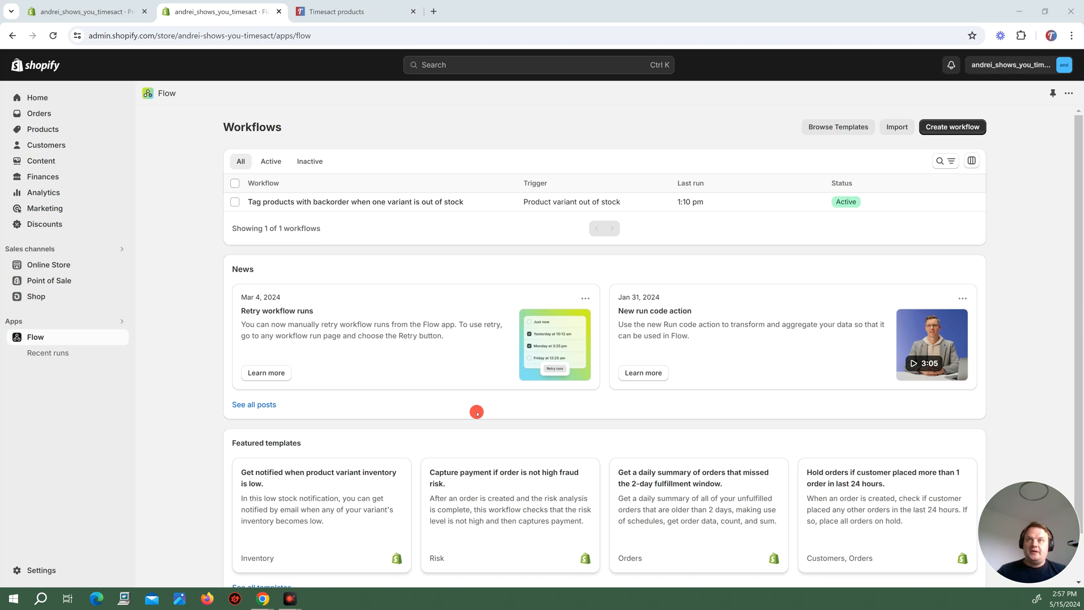
mouse_move(324, 246)
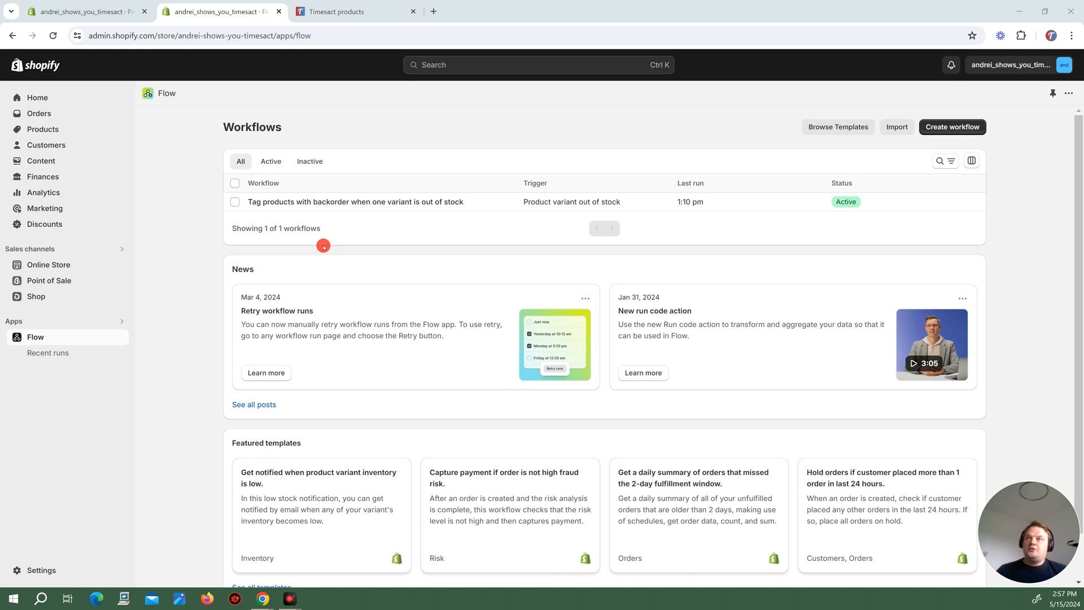
mouse_move(359, 271)
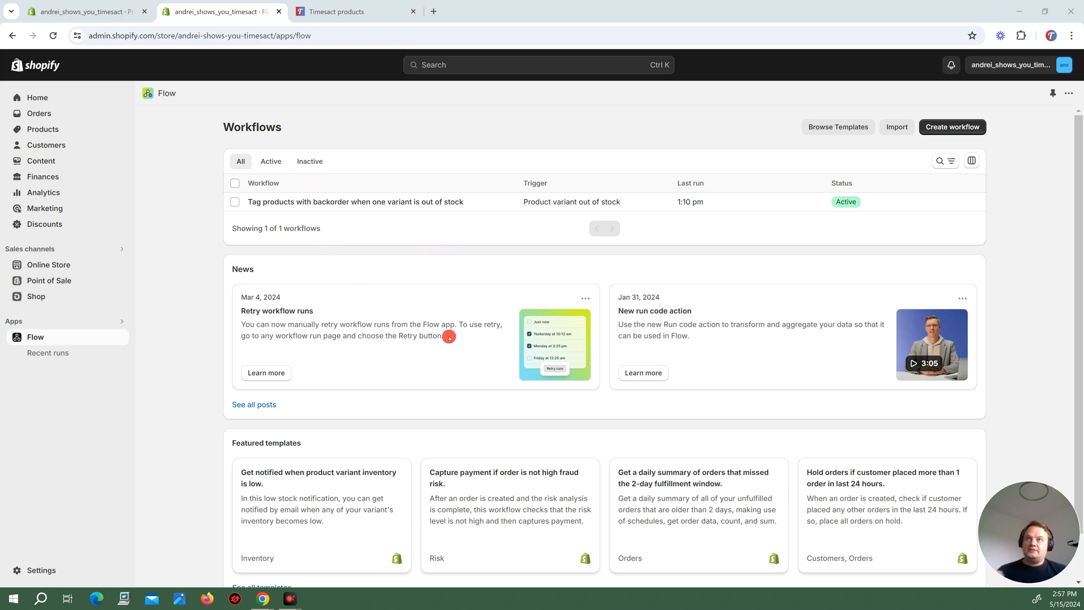
mouse_move(443, 345)
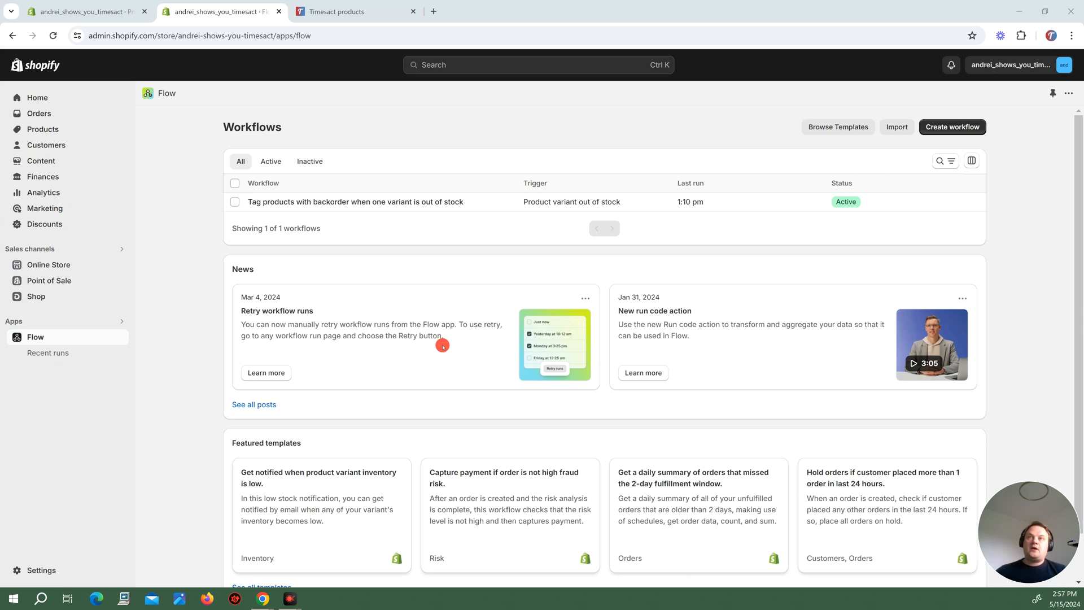
mouse_move(297, 207)
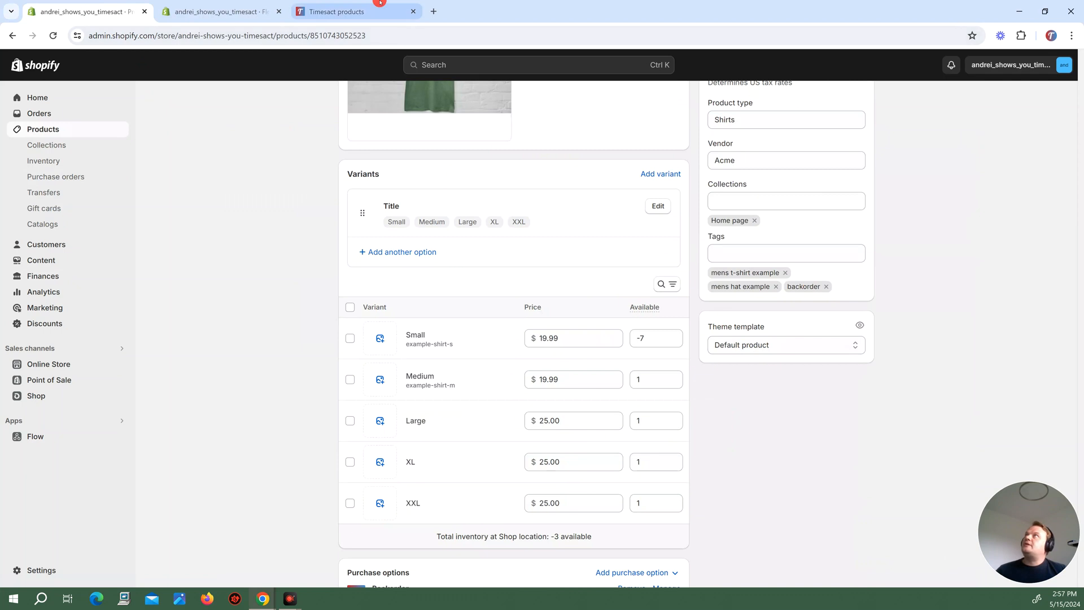
Switch to the Timesact pre-orders view to see the T-Shirt's active pre-order.
left_click(339, 11)
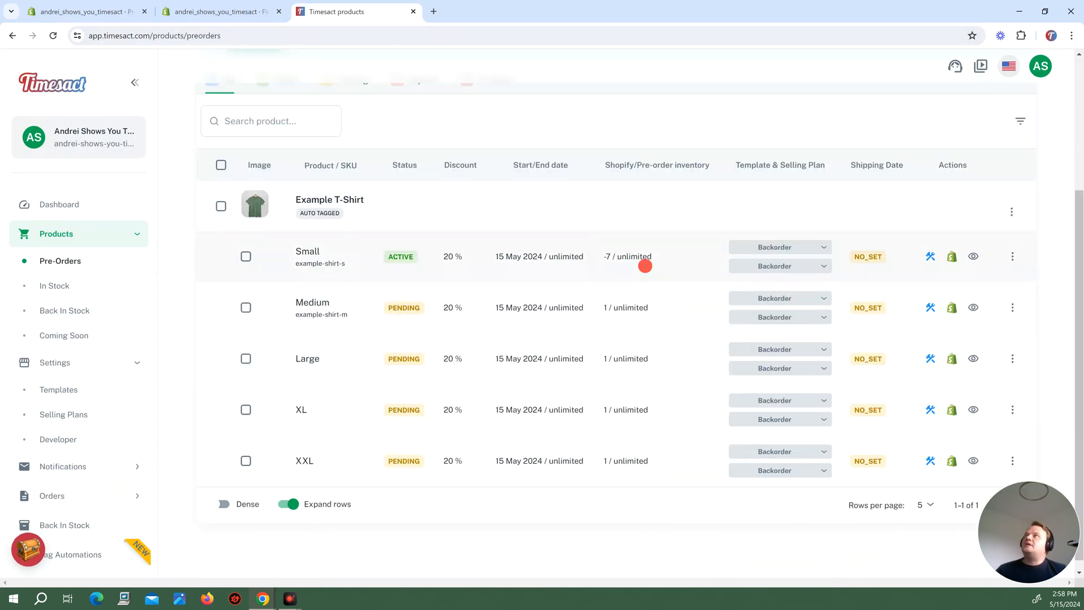
mouse_move(596, 264)
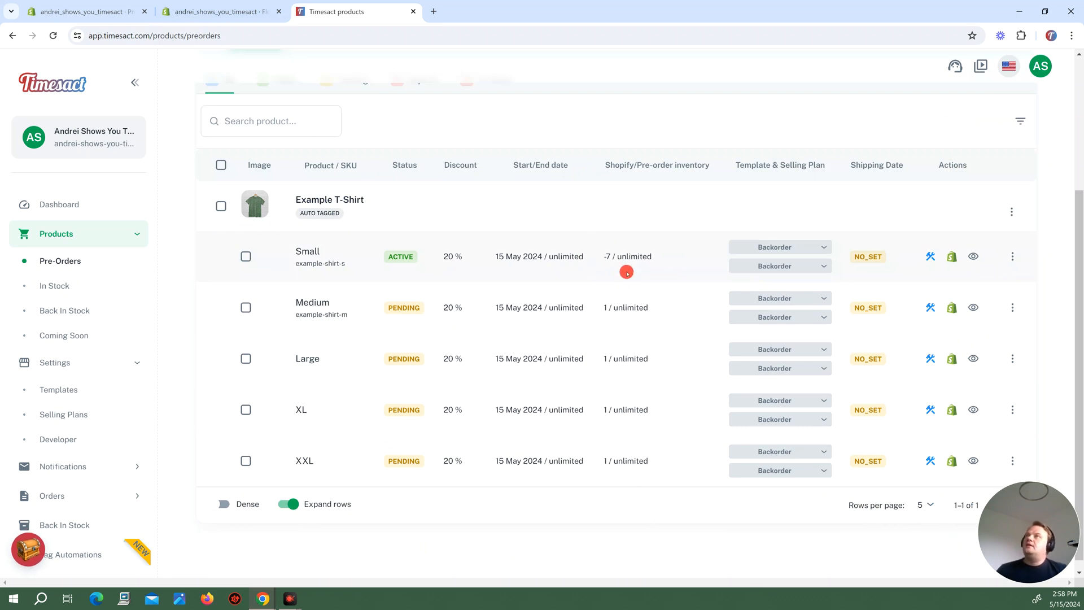
mouse_move(592, 257)
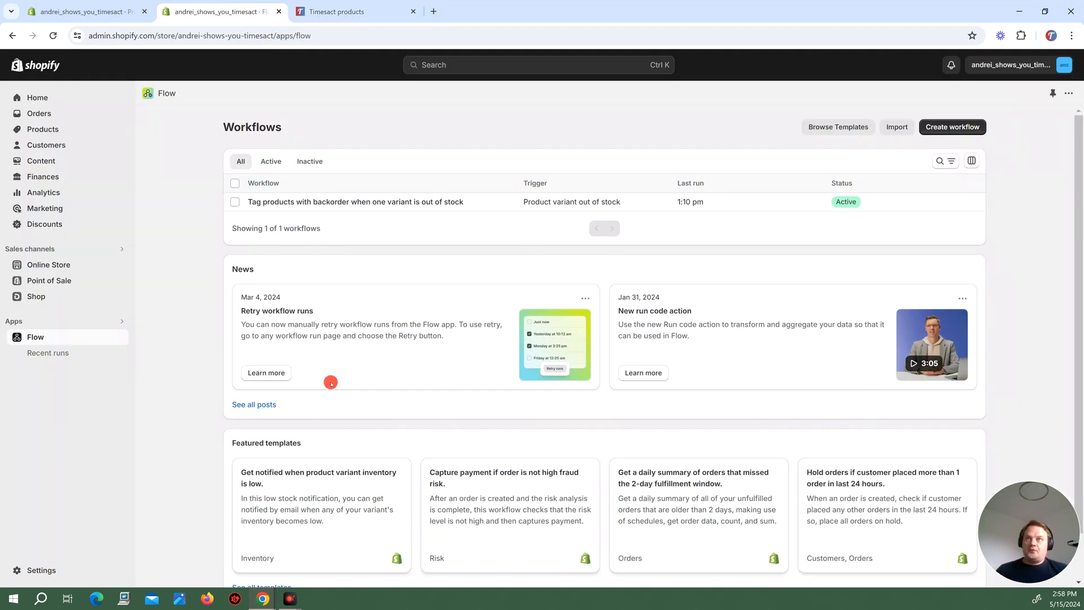
mouse_move(328, 378)
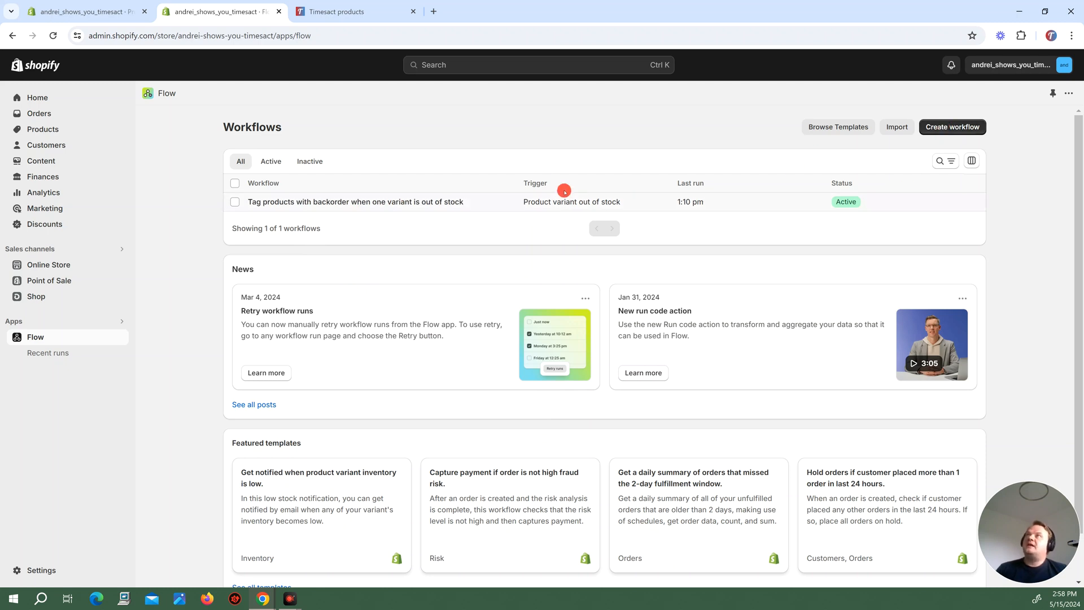
Create a new blank workflow from the Flow workflows list.
left_click(952, 127)
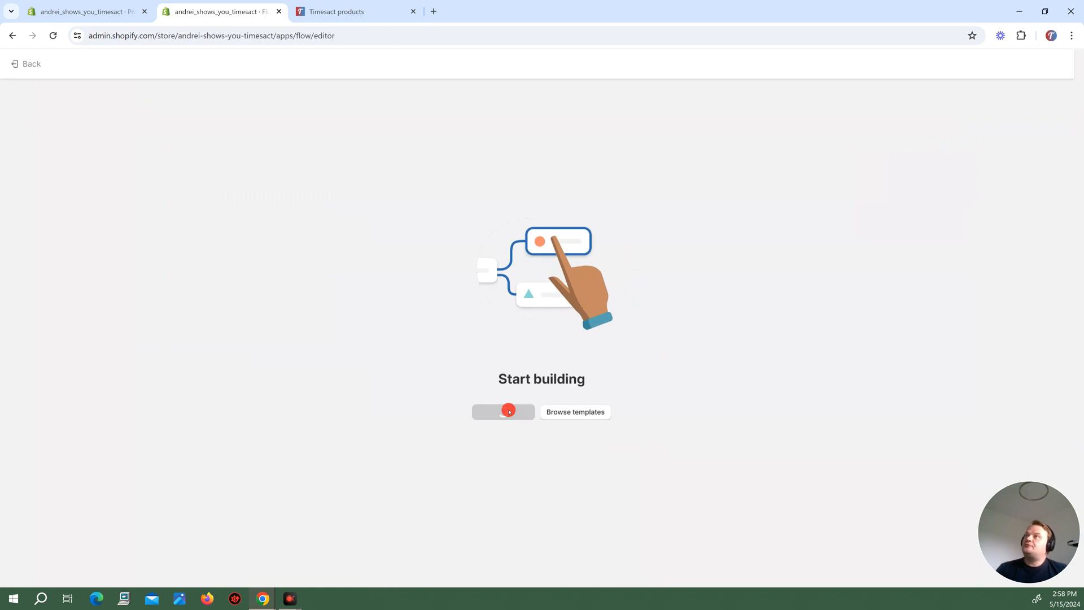
Set the trigger to 'Product variant inventory quantity changed'.
left_click(503, 411)
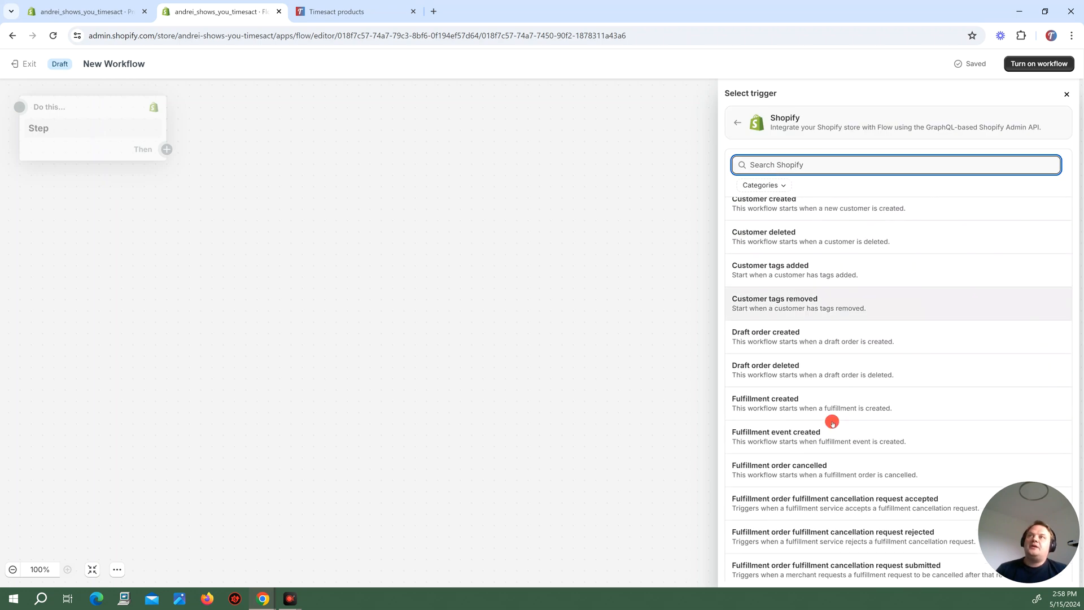
scroll("down", 3)
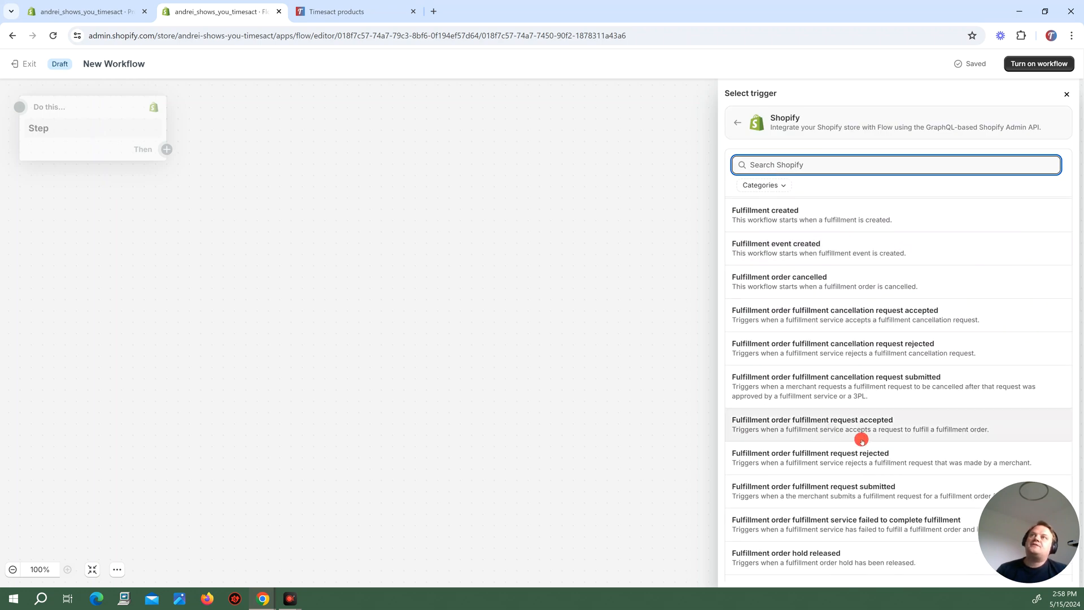
scroll("down", 3)
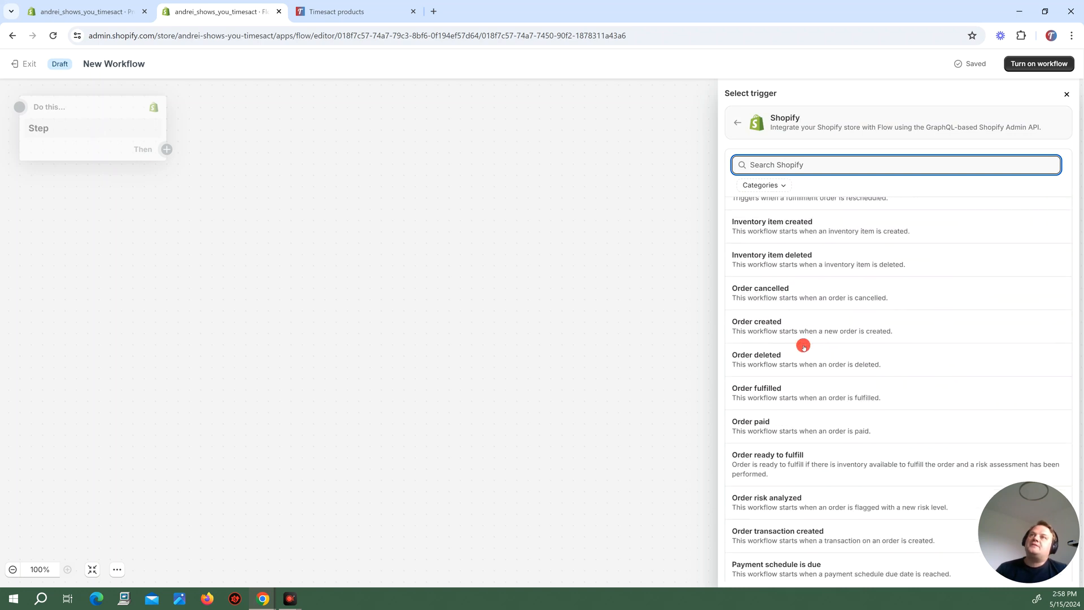
scroll("down", 3)
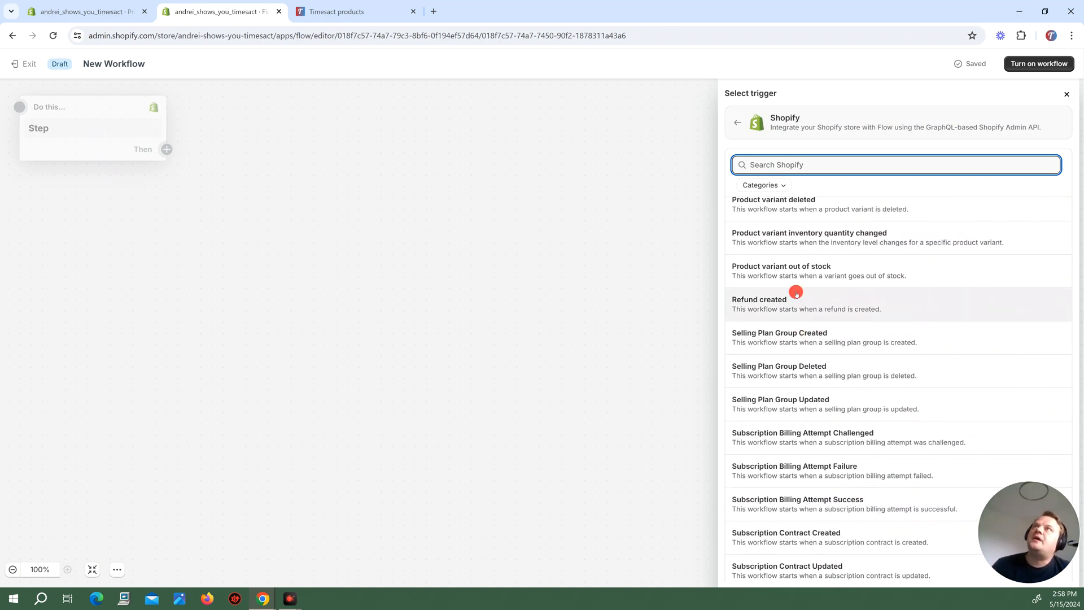
left_click(807, 232)
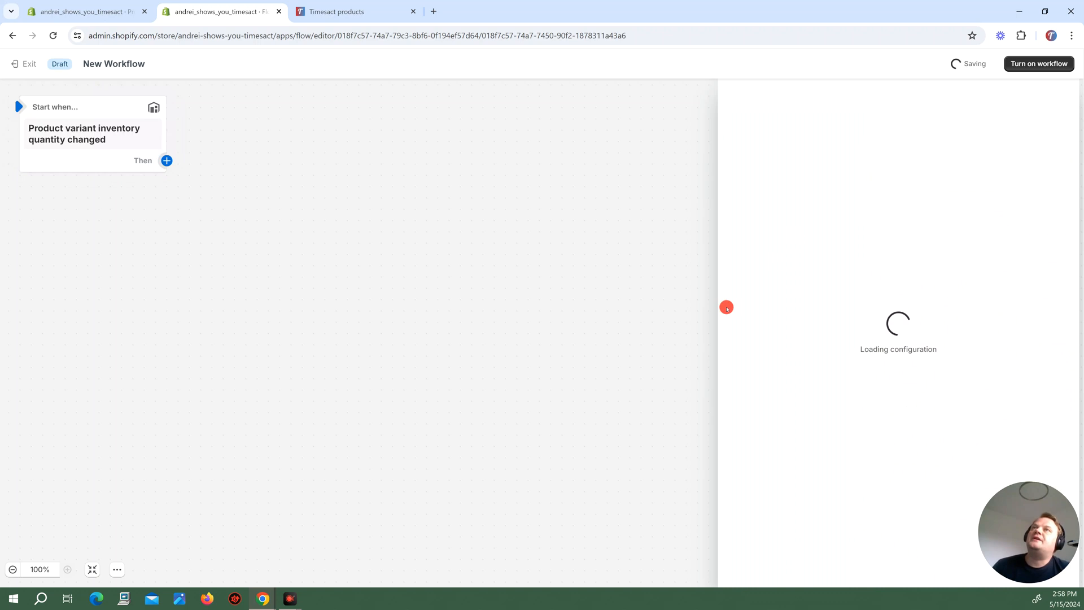
left_click(83, 133)
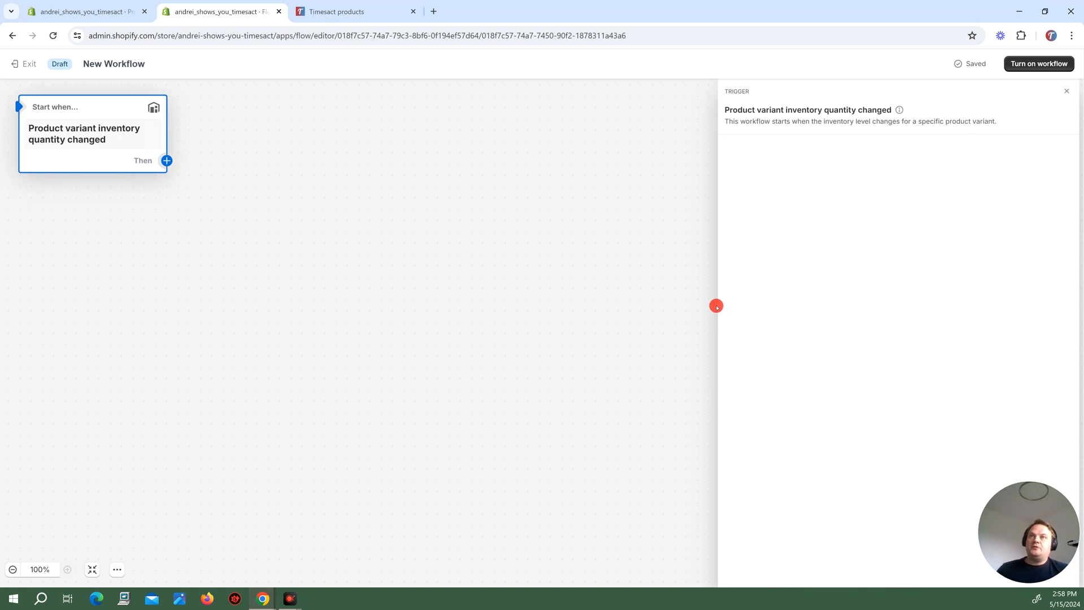
mouse_move(190, 174)
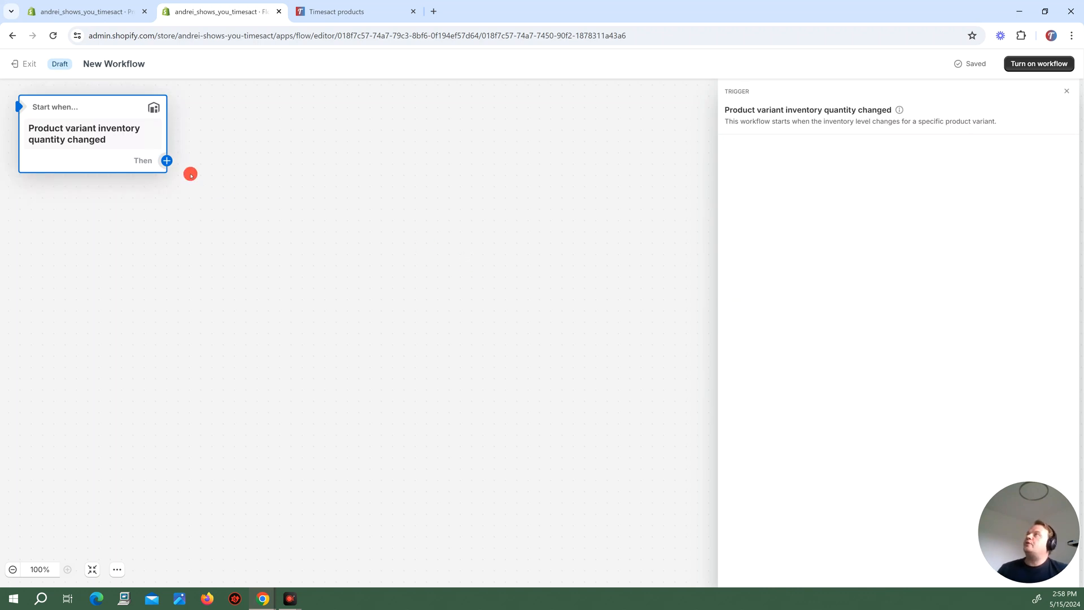
left_click(166, 160)
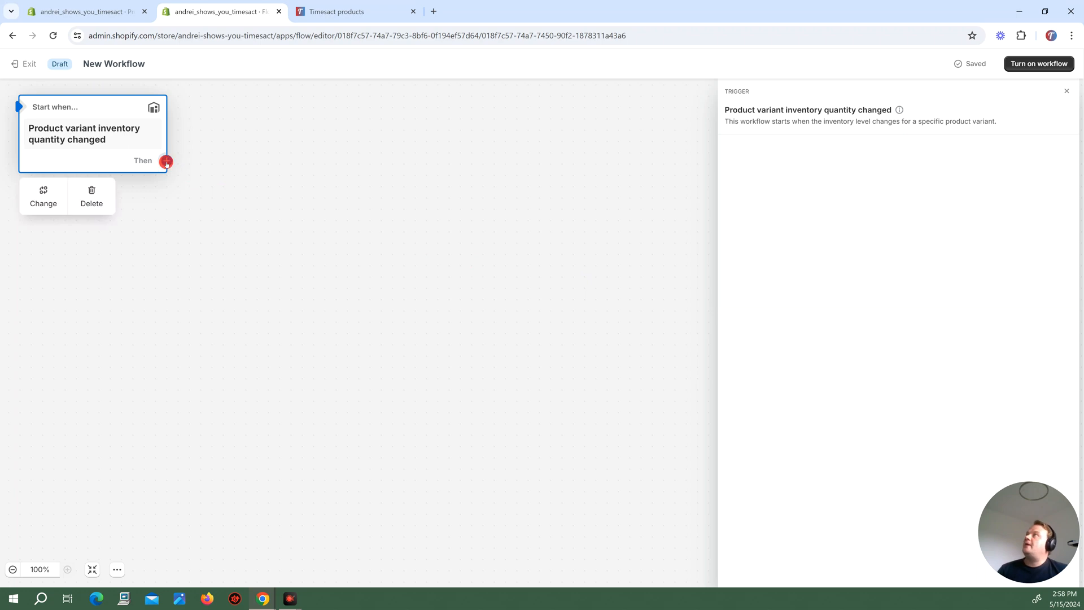
Add a condition requiring 'Has out of stock variants' to equal False.
left_click(166, 160)
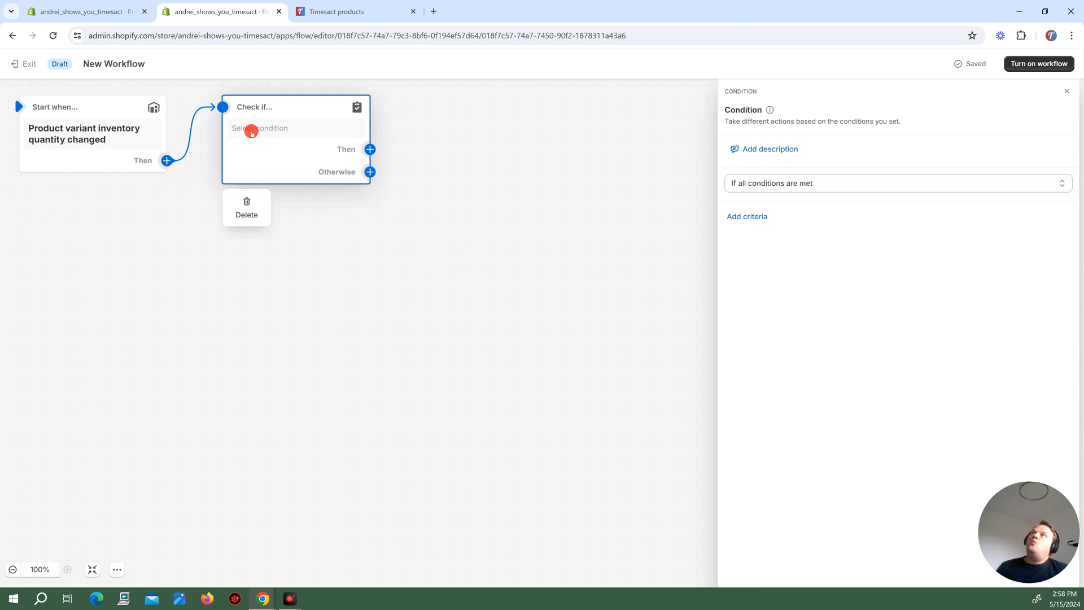
mouse_move(717, 200)
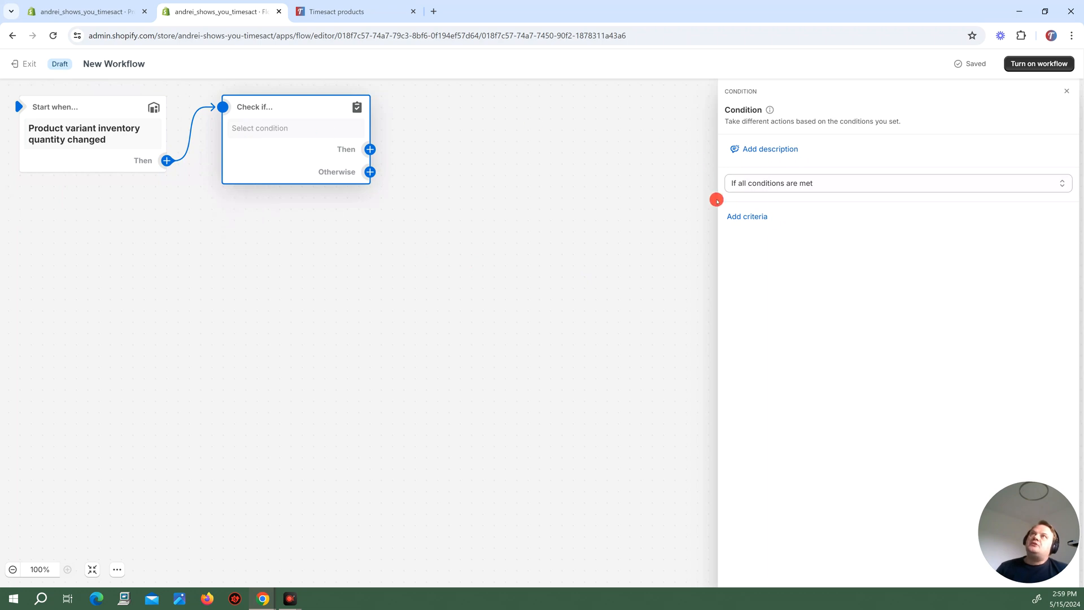
left_click(747, 216)
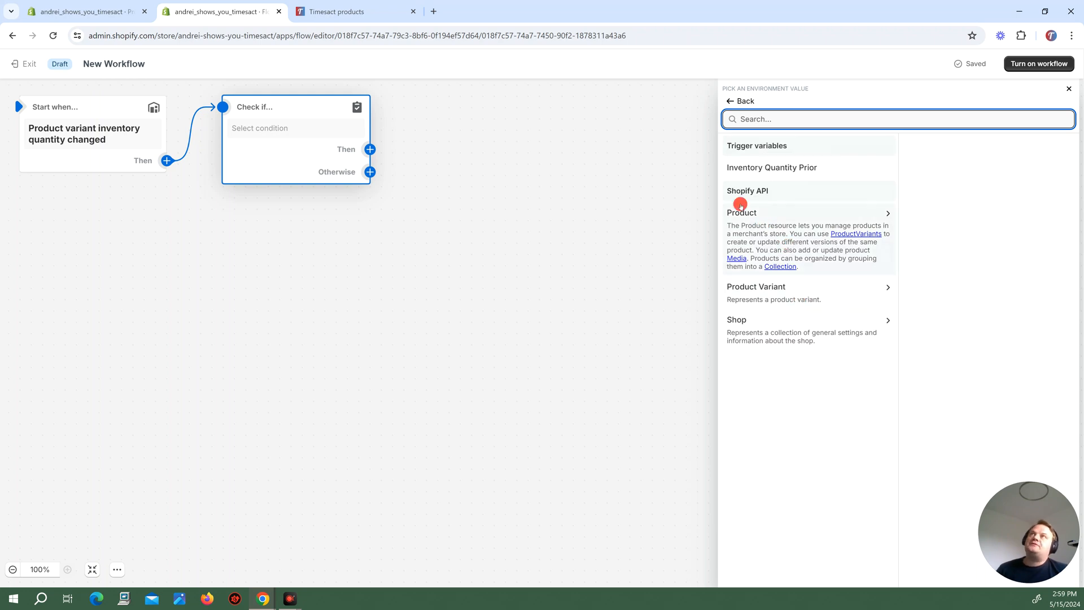
left_click(741, 212)
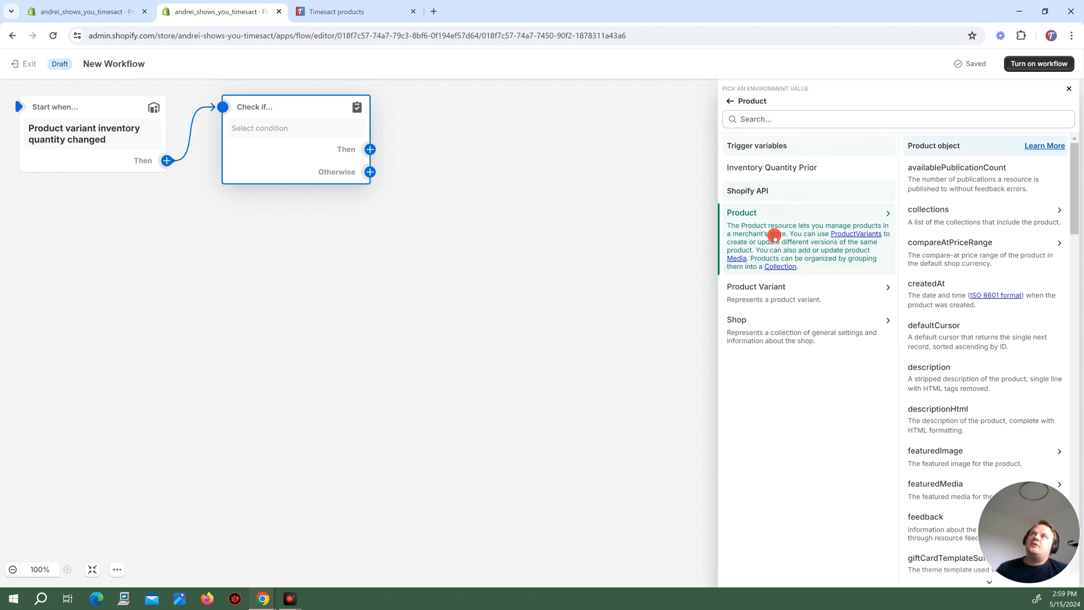
scroll("down", 3)
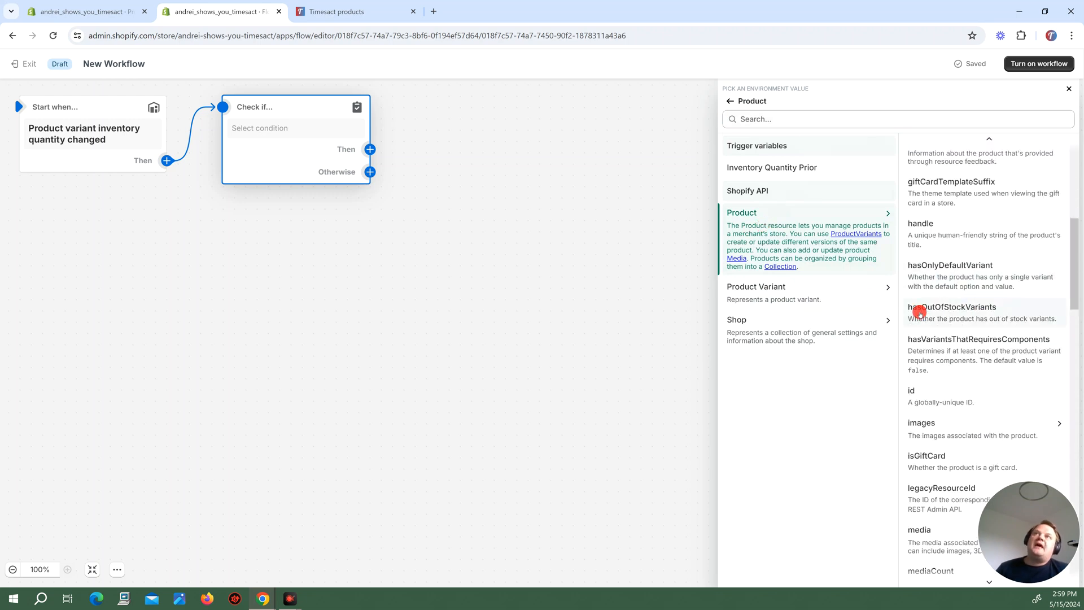
left_click(968, 312)
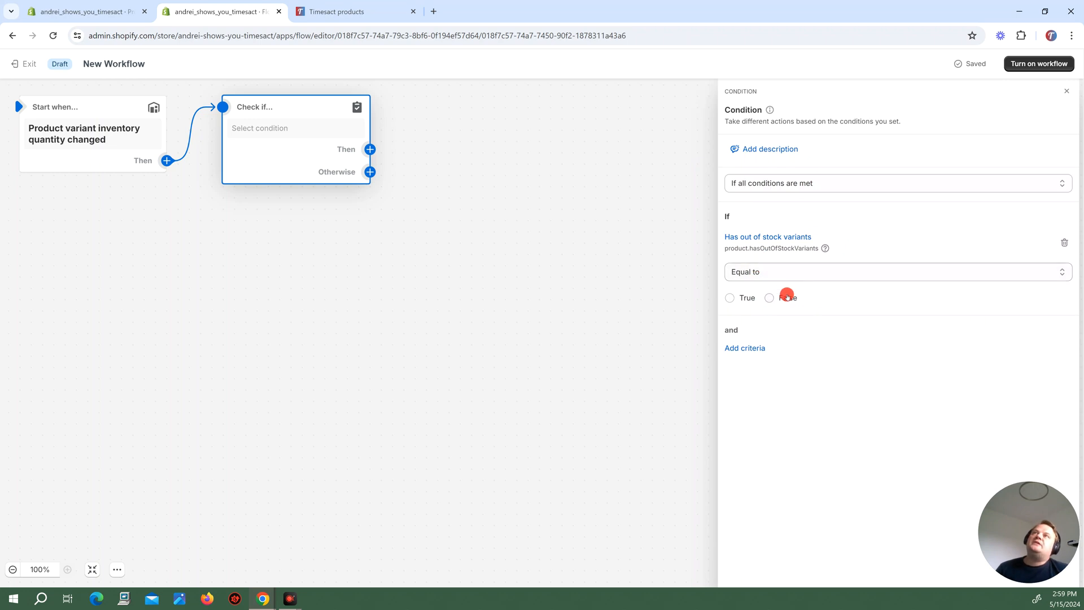
left_click(769, 298)
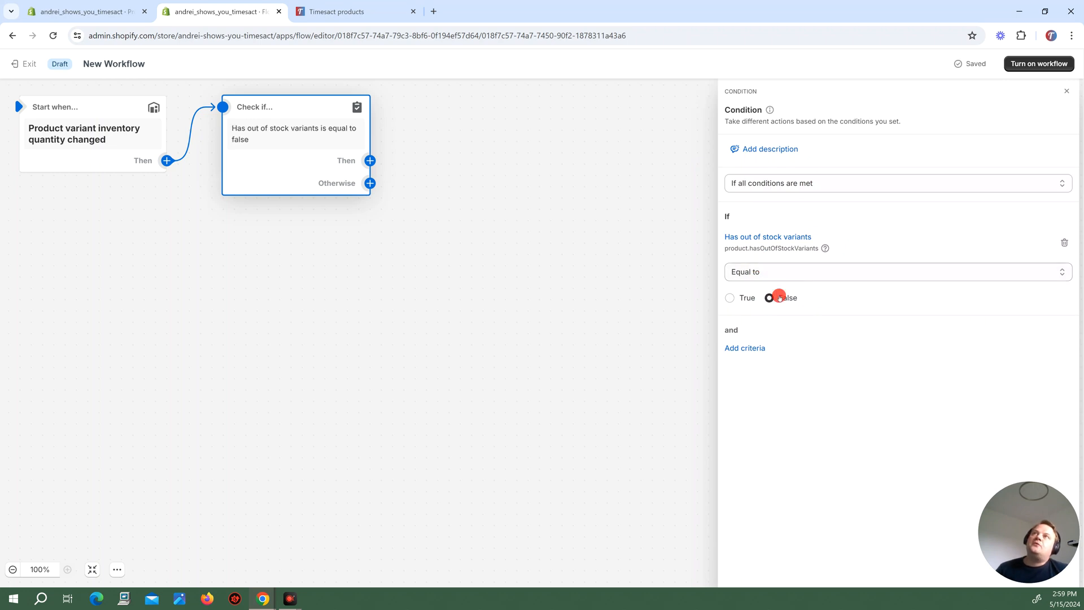
left_click(769, 297)
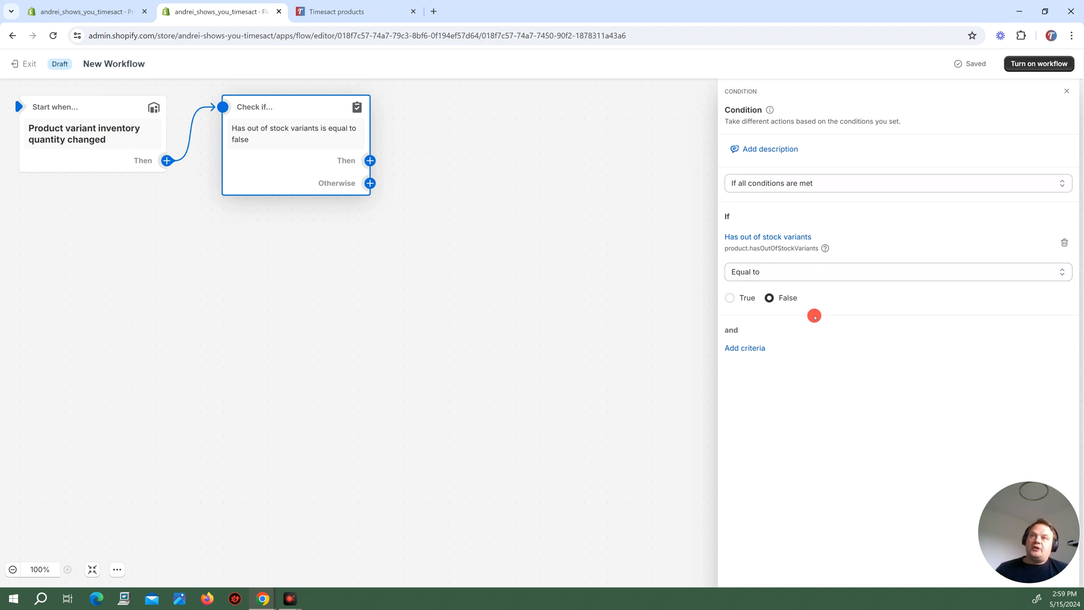
mouse_move(804, 339)
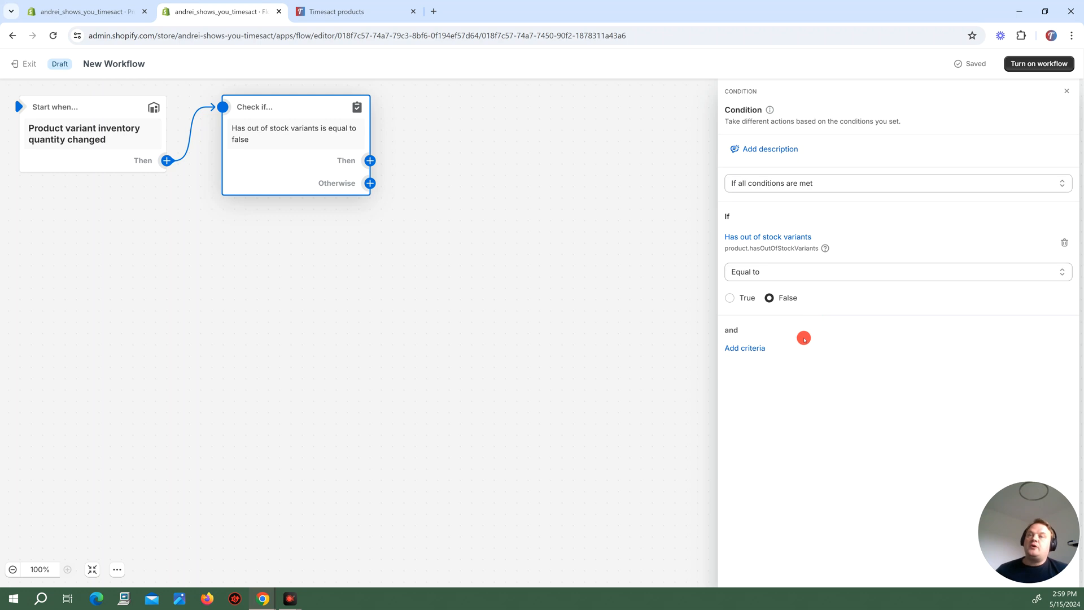
mouse_move(831, 375)
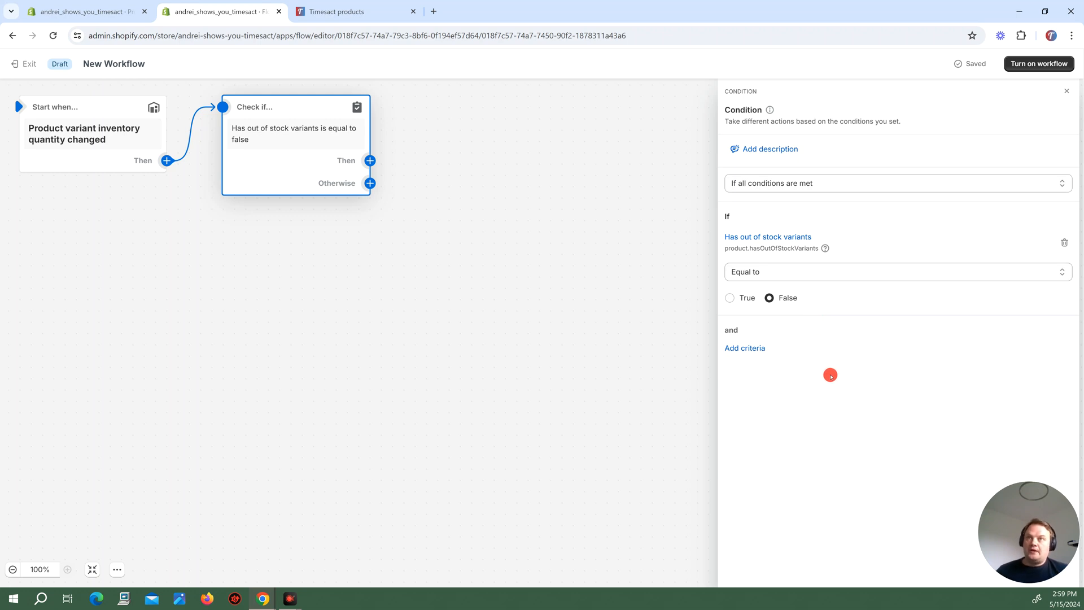
mouse_move(698, 357)
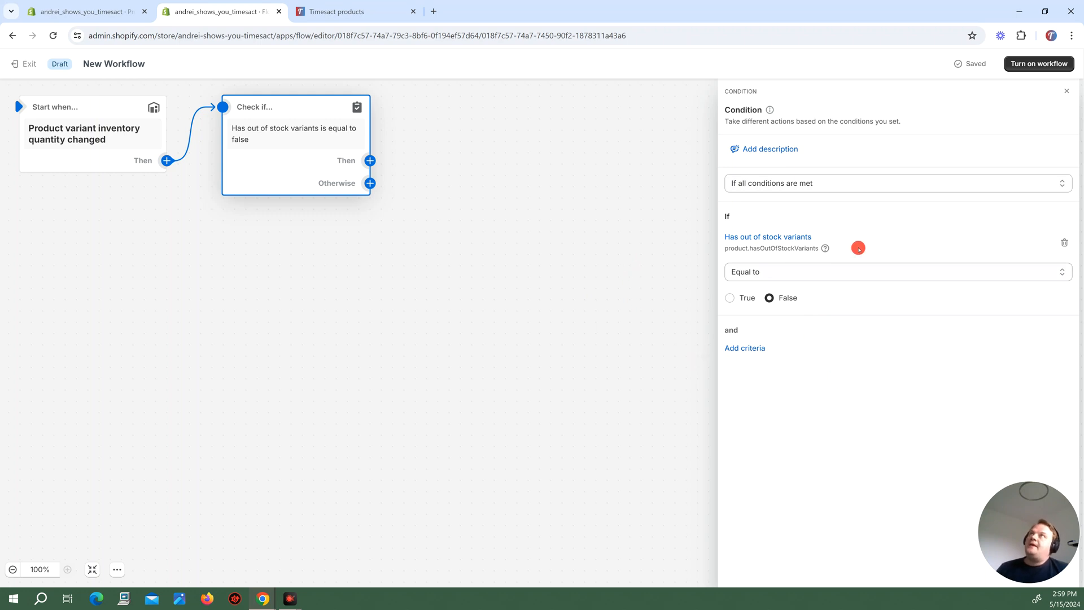
left_click(369, 160)
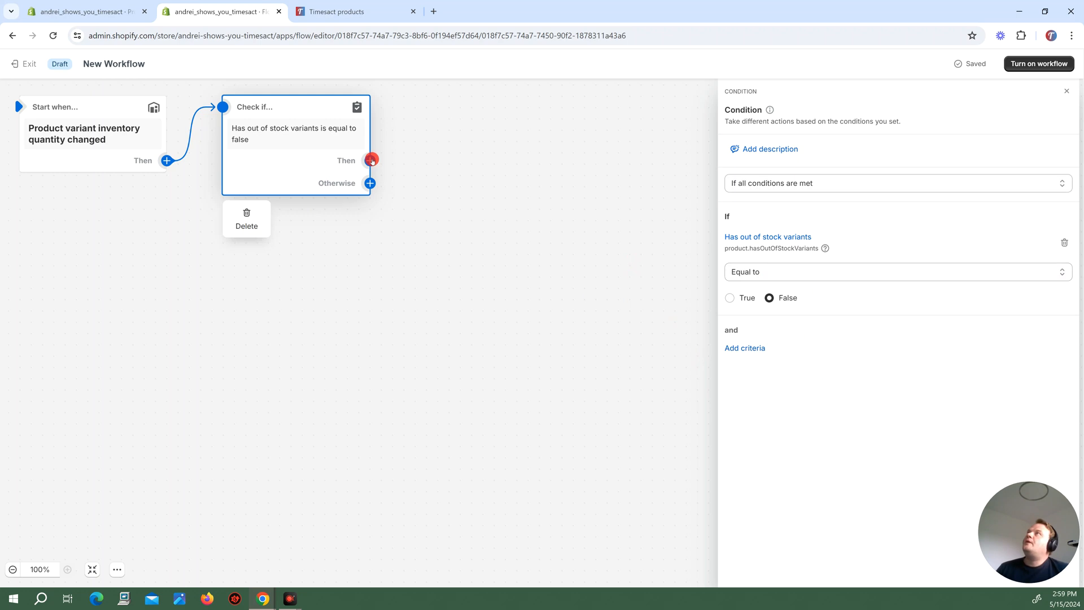
Attach a 'Remove product tags' action to the condition's Then branch.
left_click(369, 160)
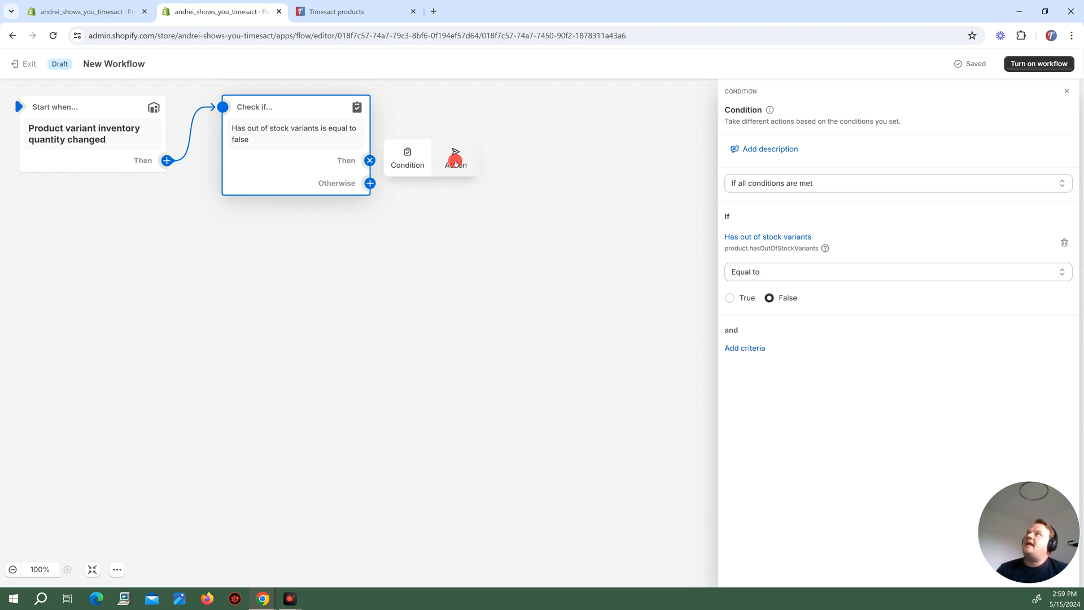
left_click(456, 159)
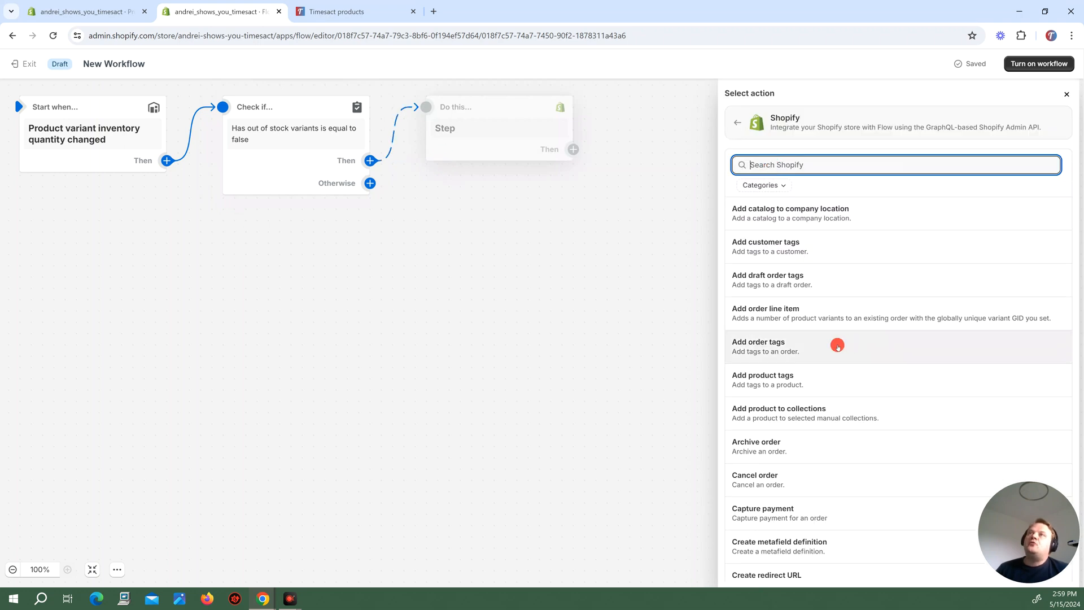
scroll("down", 3)
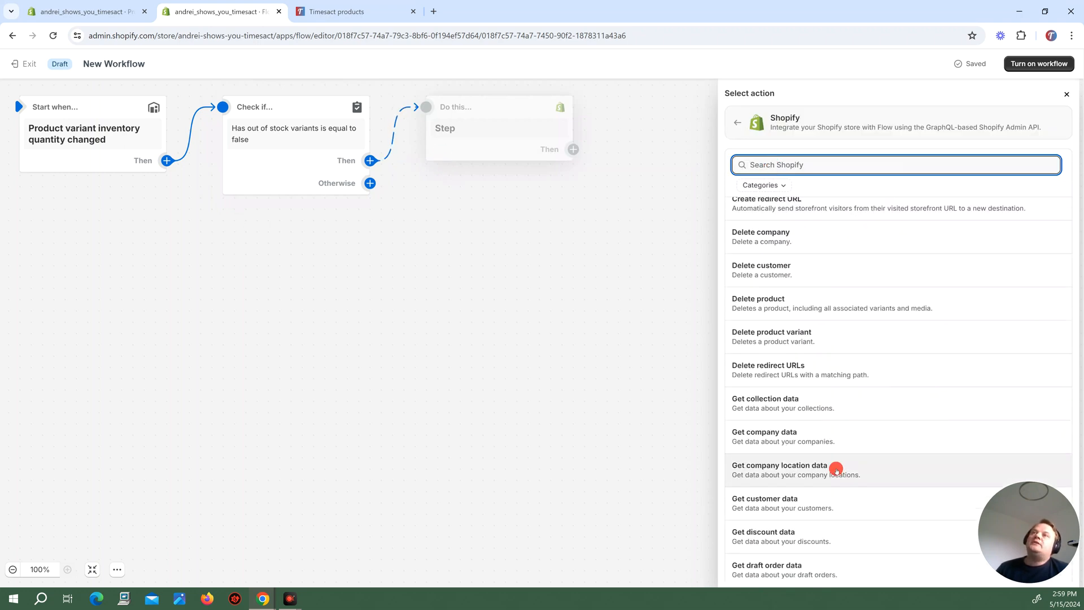
scroll("down", 3)
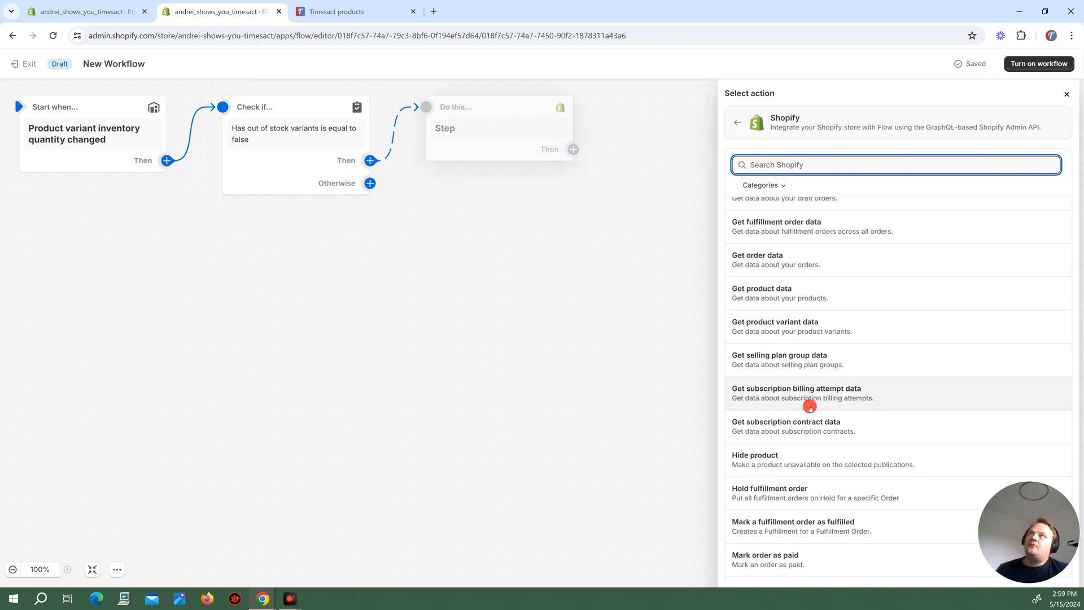
type("remove")
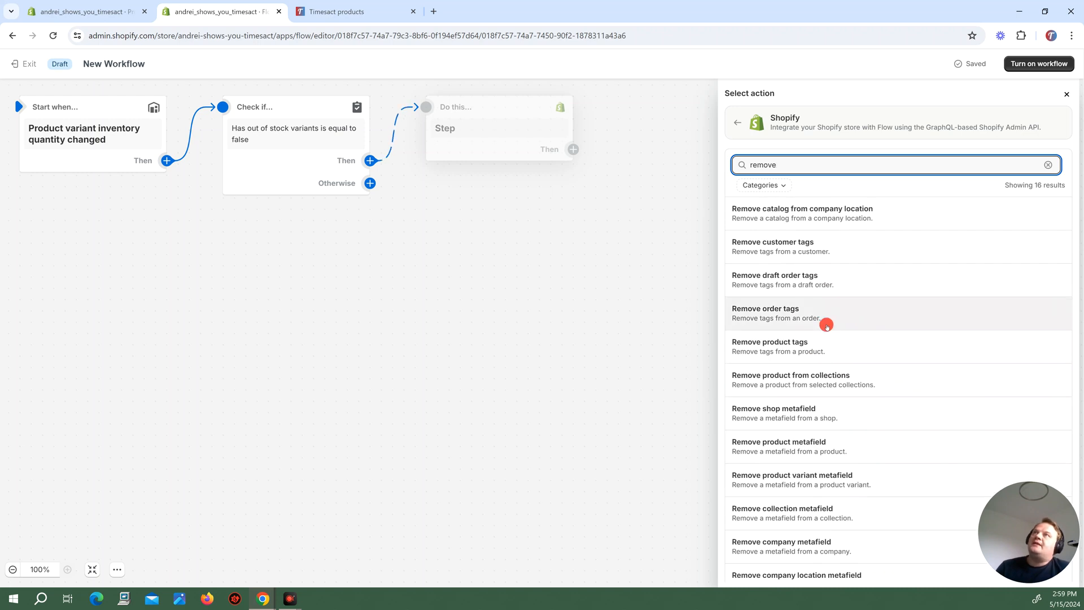
left_click(769, 346)
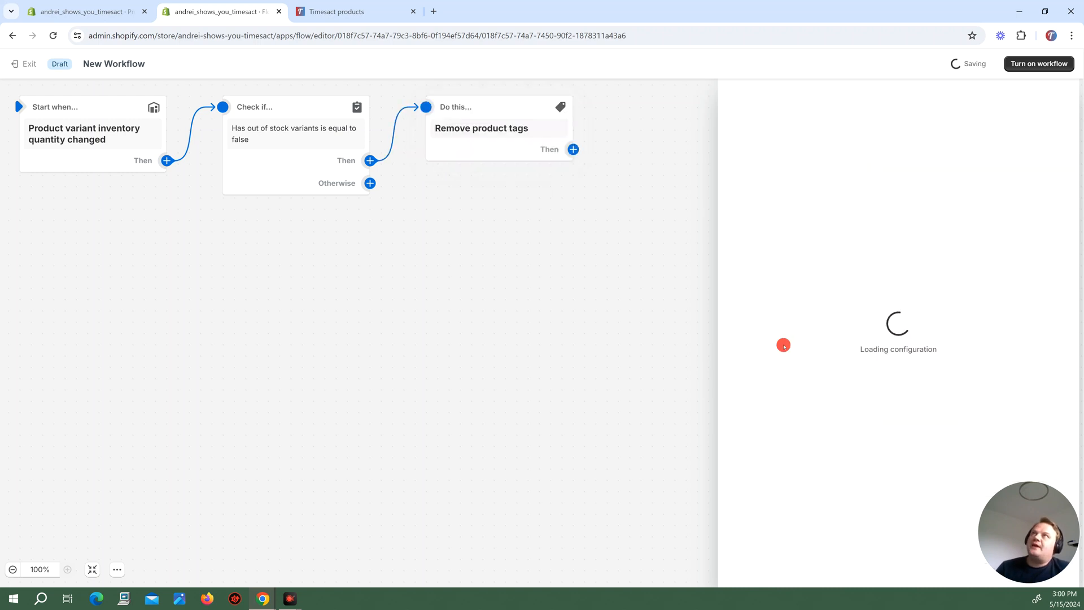
Enter 'backorder' as the tag the action removes.
left_click(481, 128)
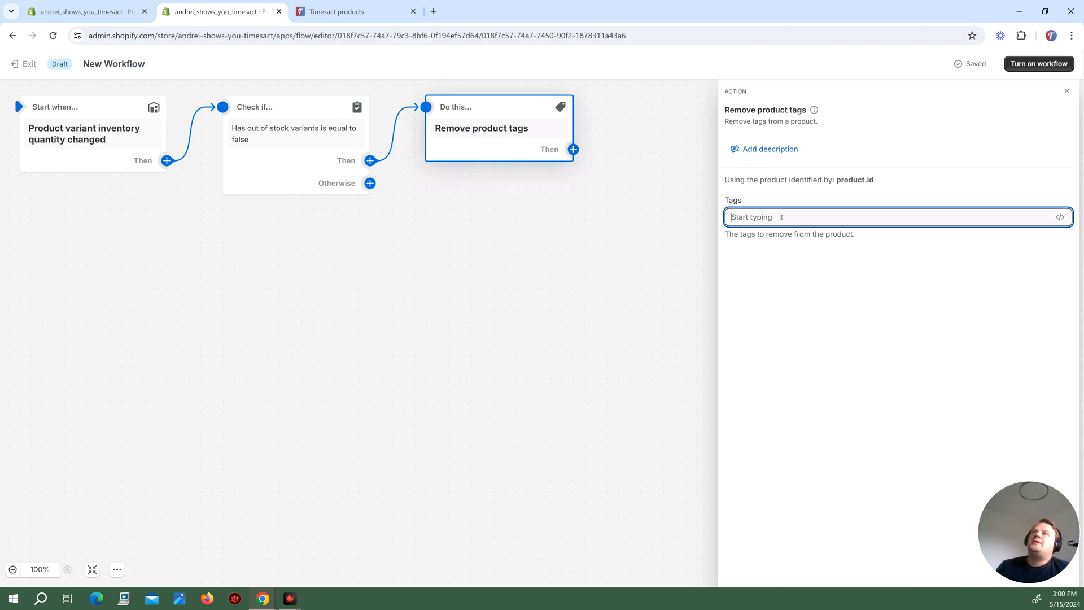
type("backorder")
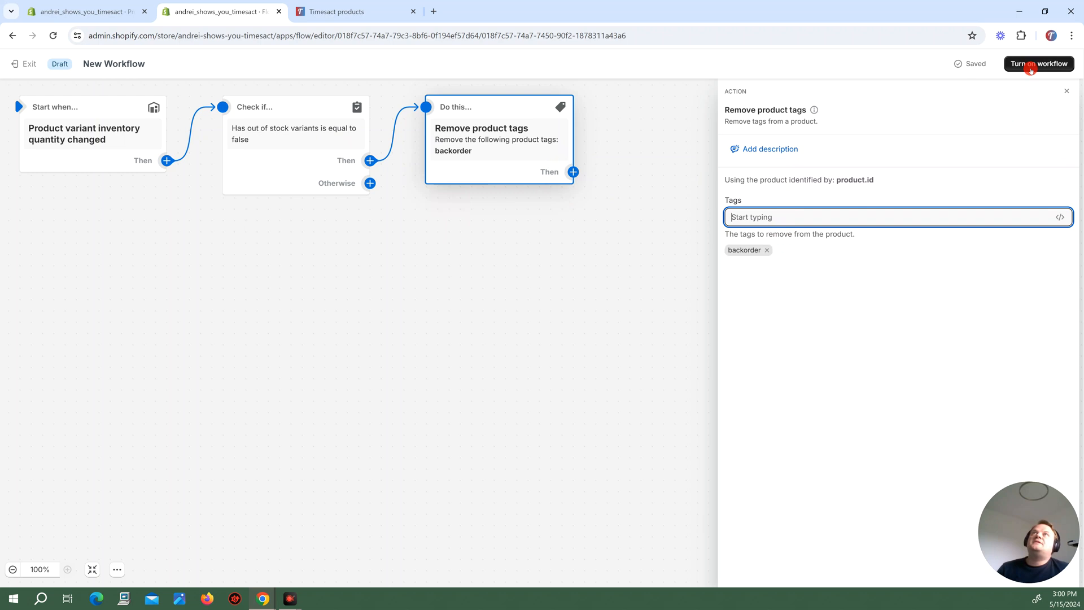
Turn on the workflow, confirm, and go to the T-Shirt product page.
left_click(1037, 64)
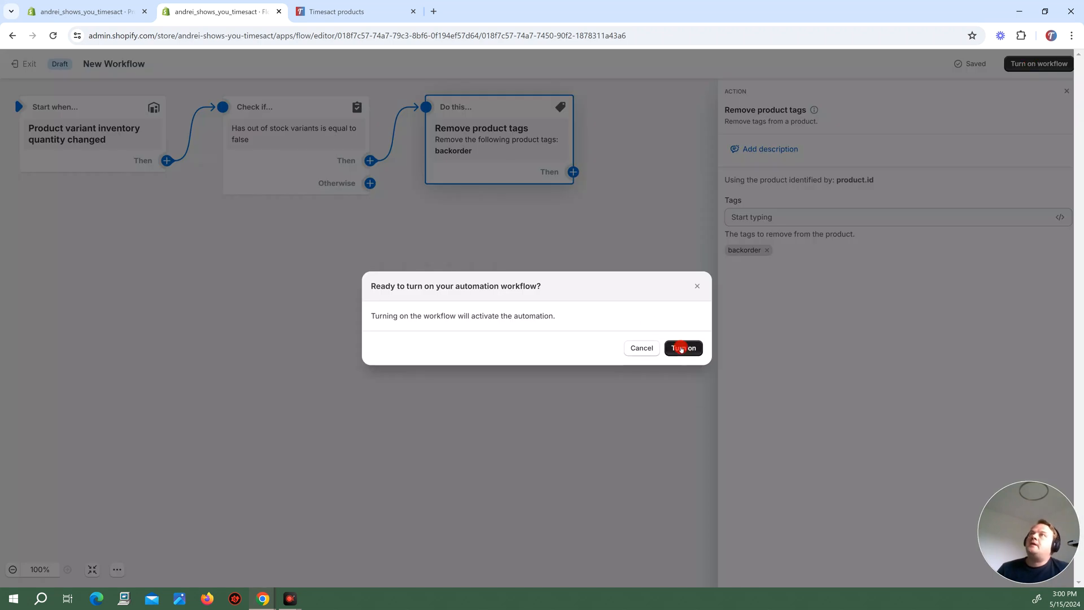
left_click(683, 348)
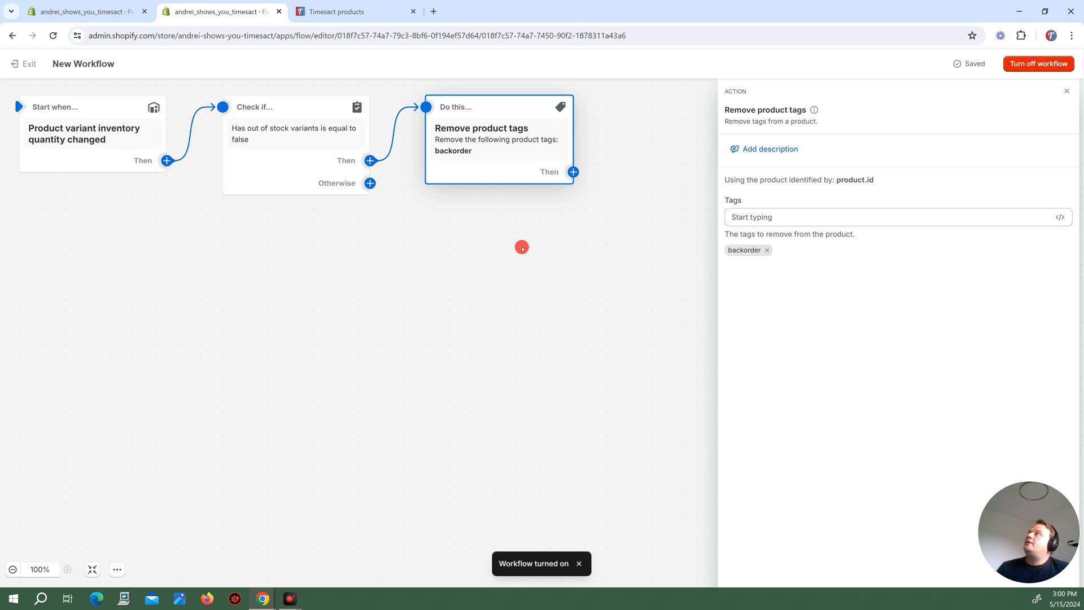
left_click(357, 129)
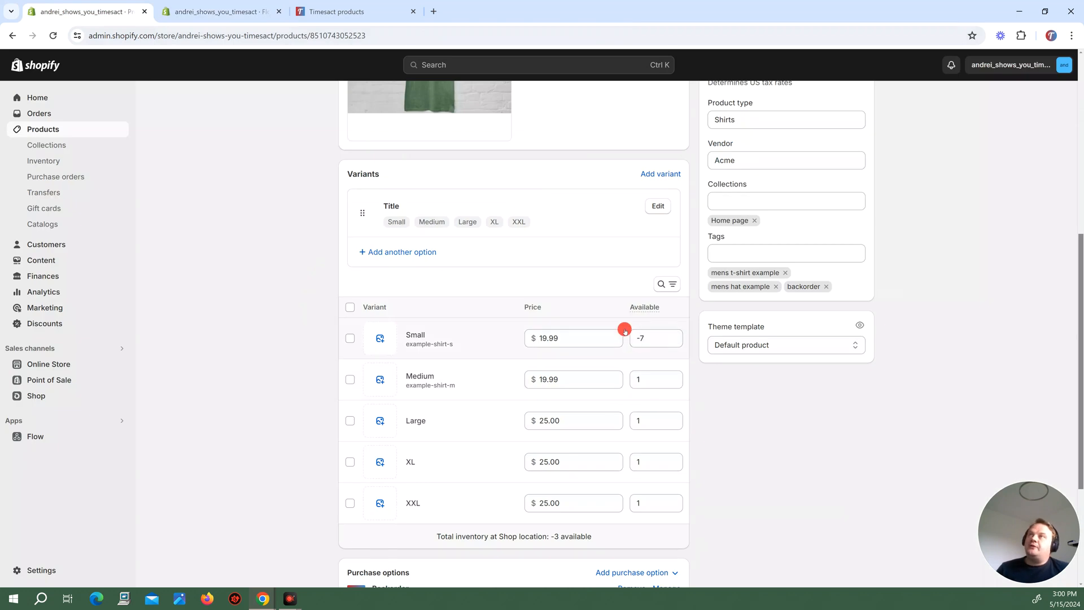
Set the Small variant's available quantity to 1 and save the product.
left_click(655, 338)
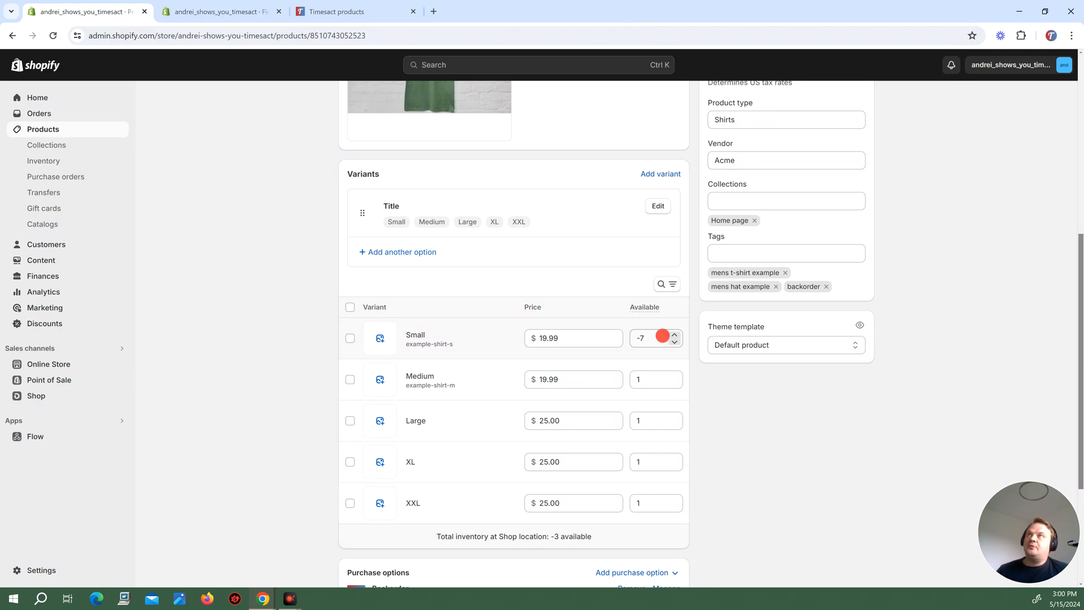
type("-2")
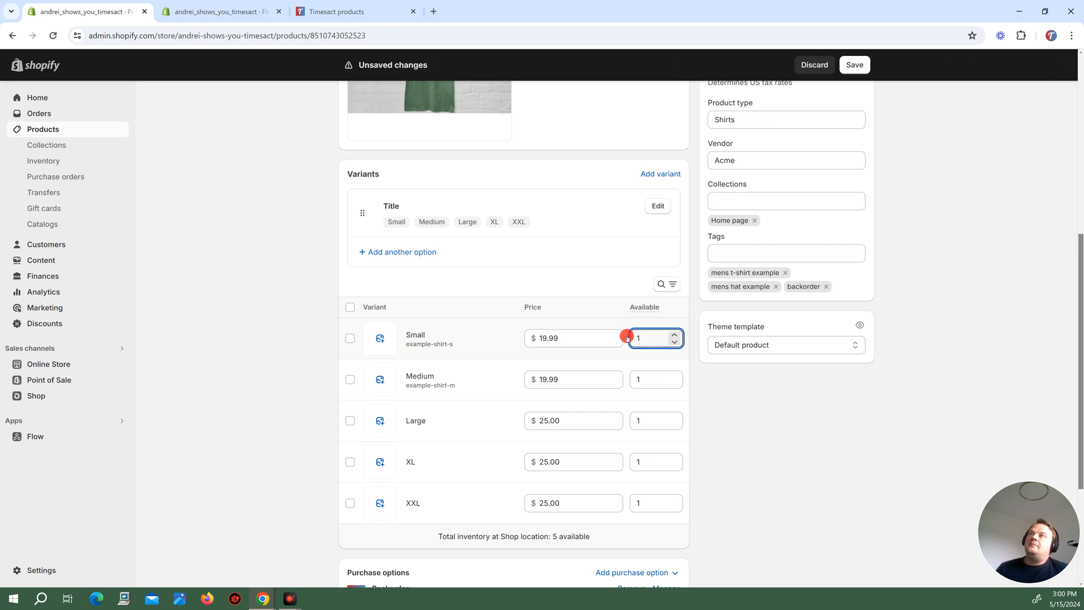
left_click(854, 65)
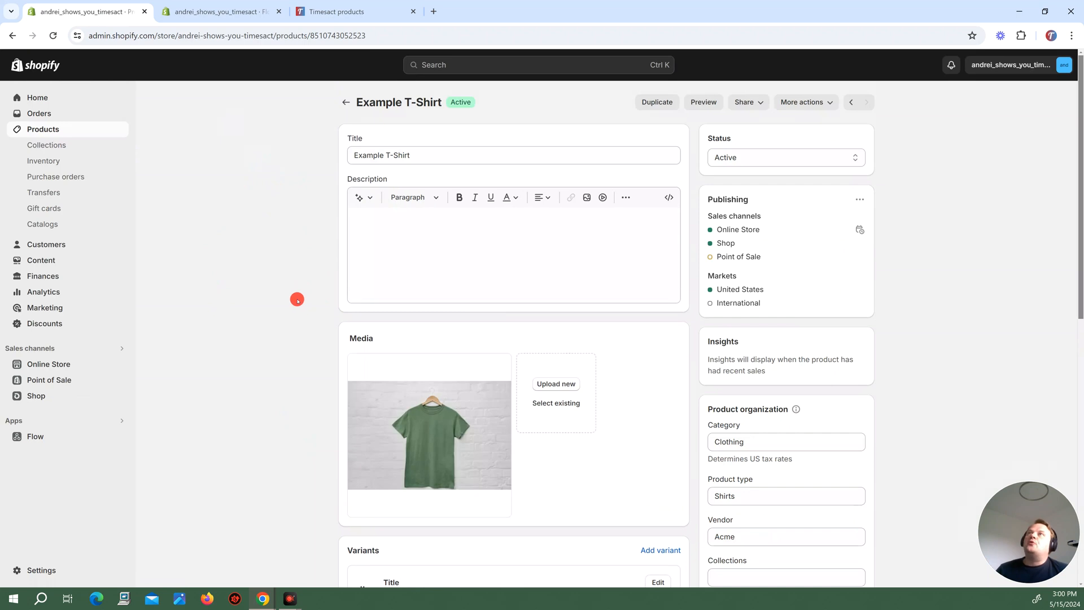
scroll("down", 3)
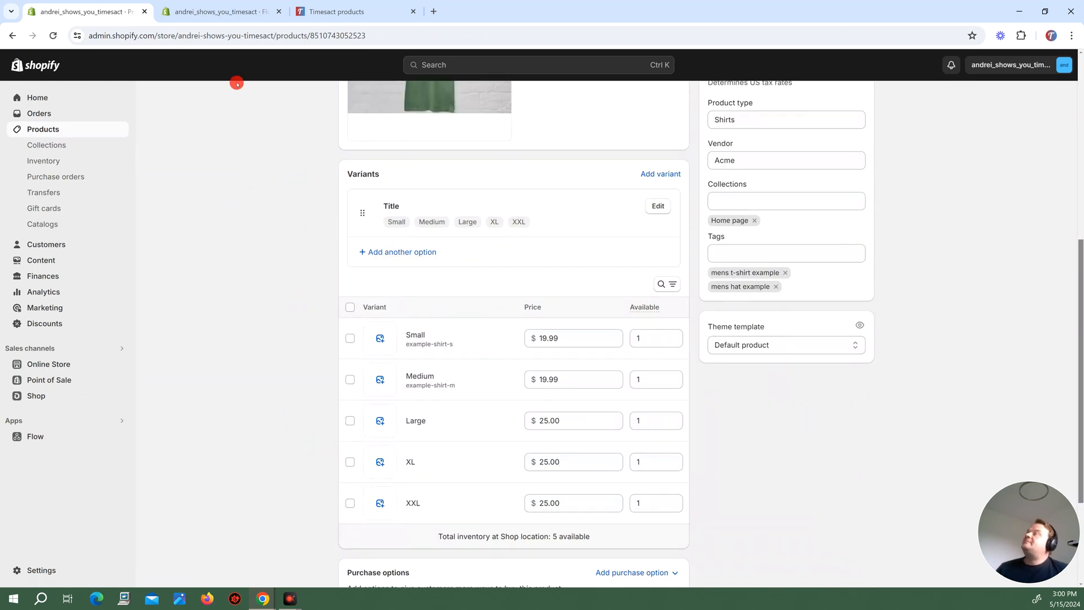
left_click(344, 11)
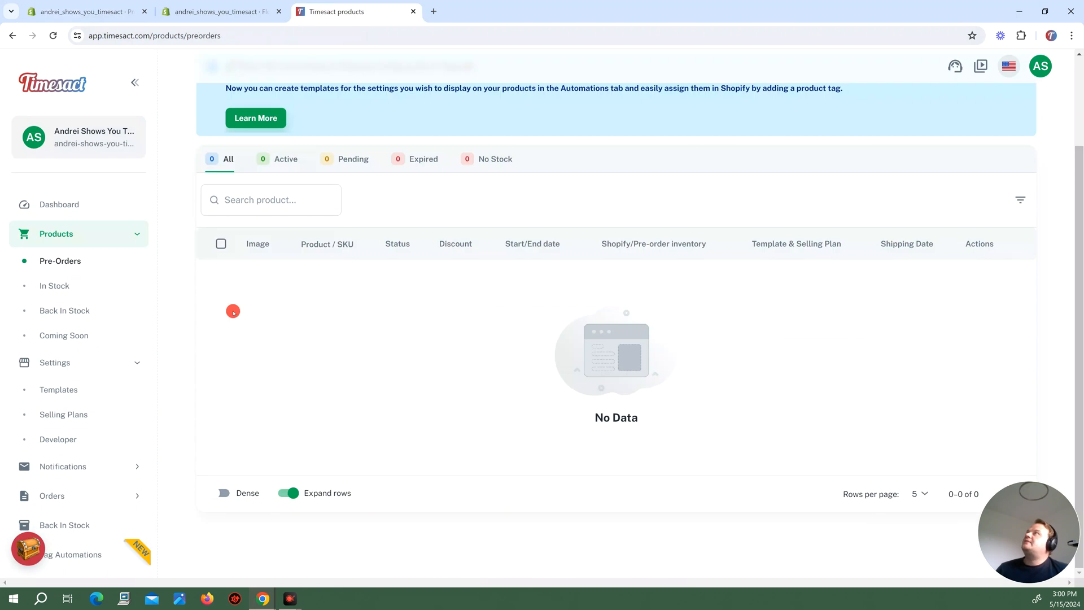
mouse_move(623, 341)
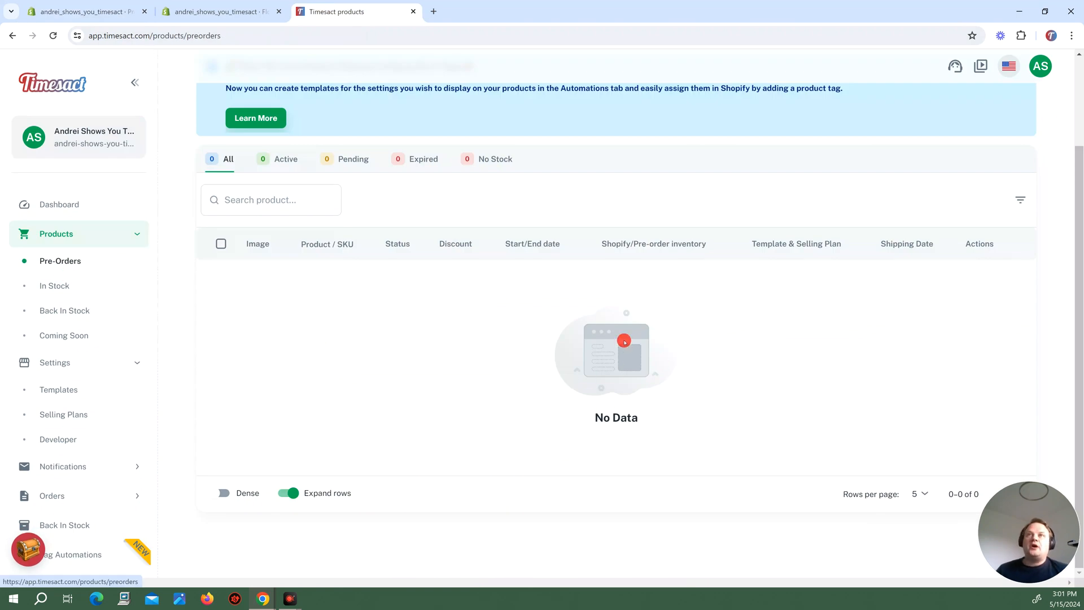
mouse_move(611, 329)
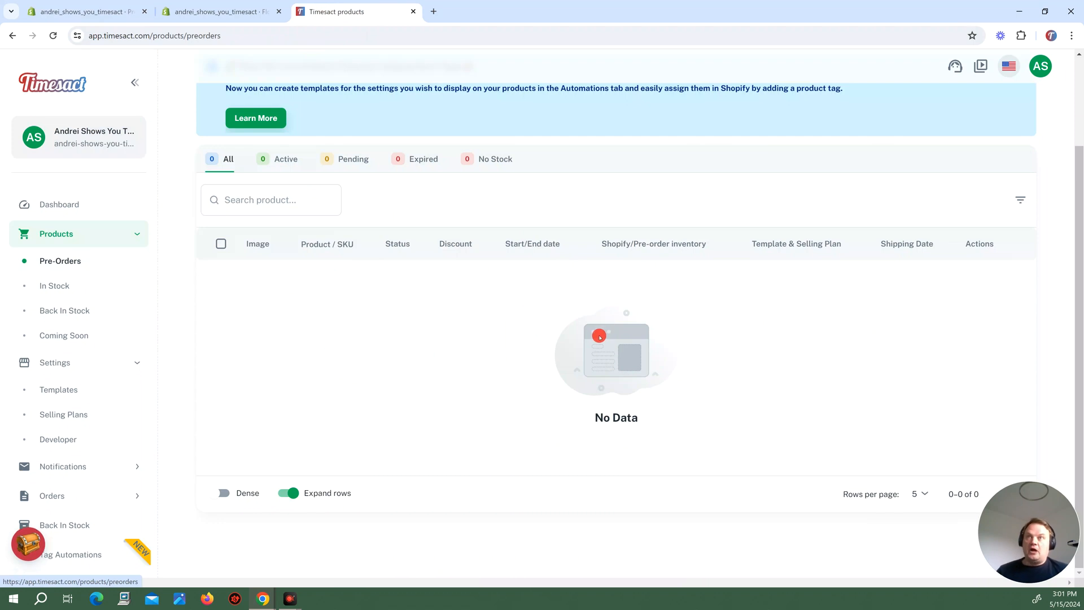
Confirm Timesact's pre-order list is empty and return to the Shopify Flow workflow.
left_click(219, 11)
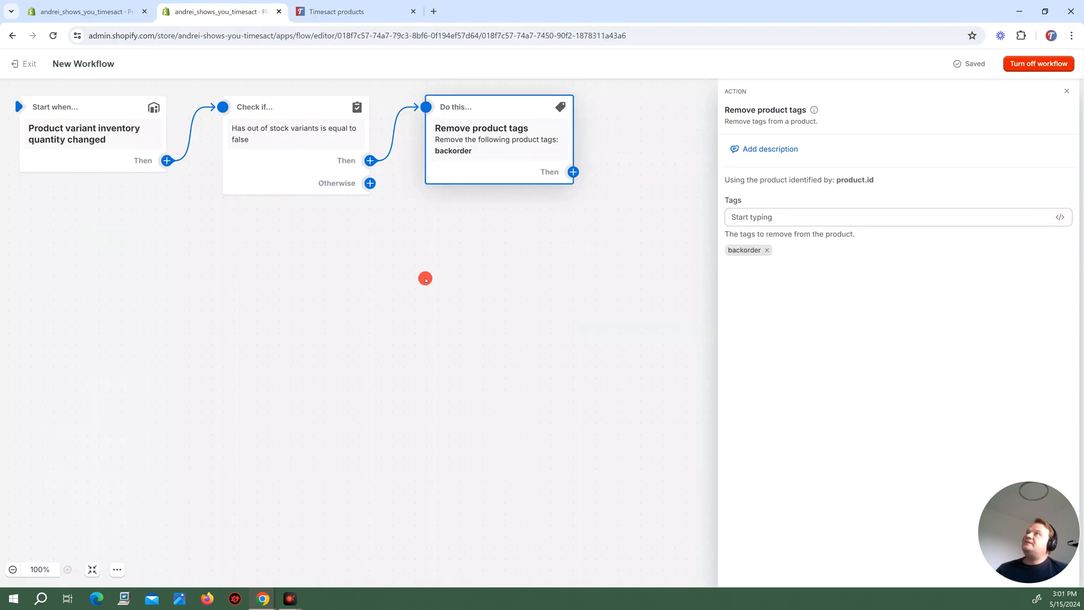
mouse_move(407, 349)
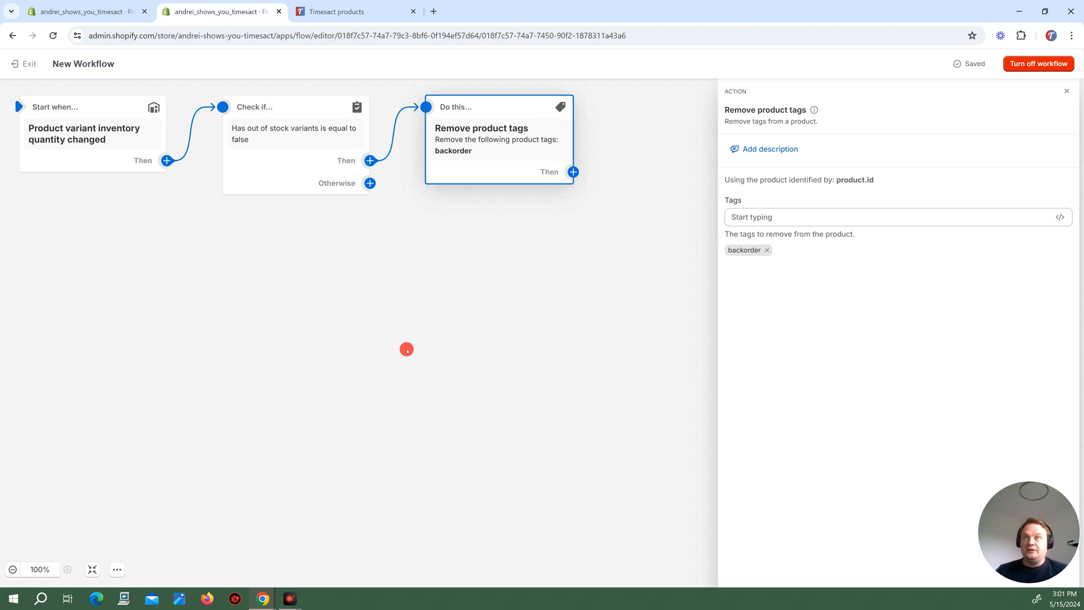
mouse_move(755, 458)
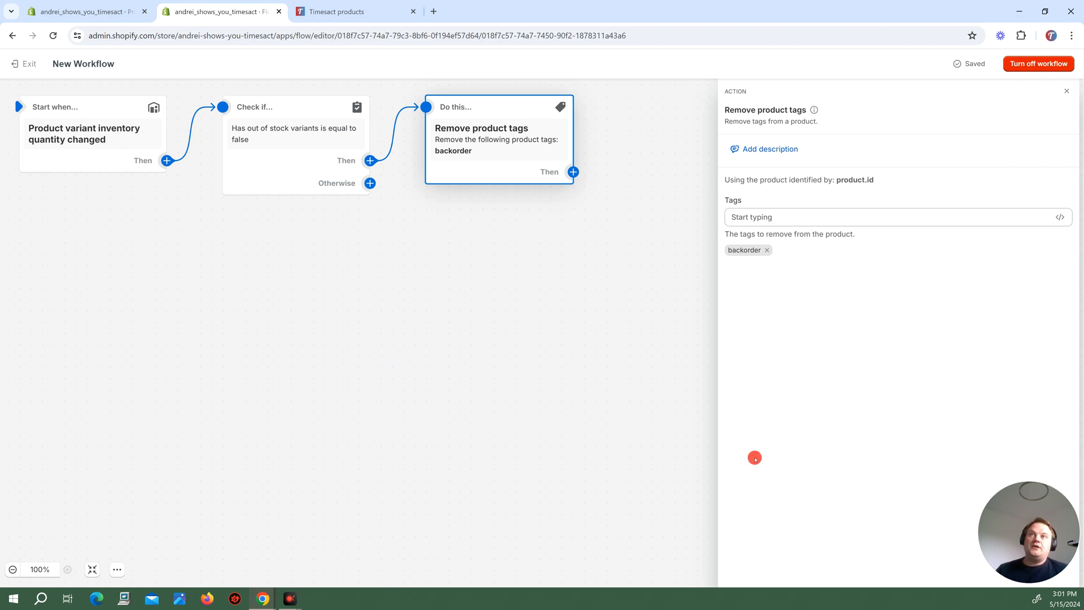